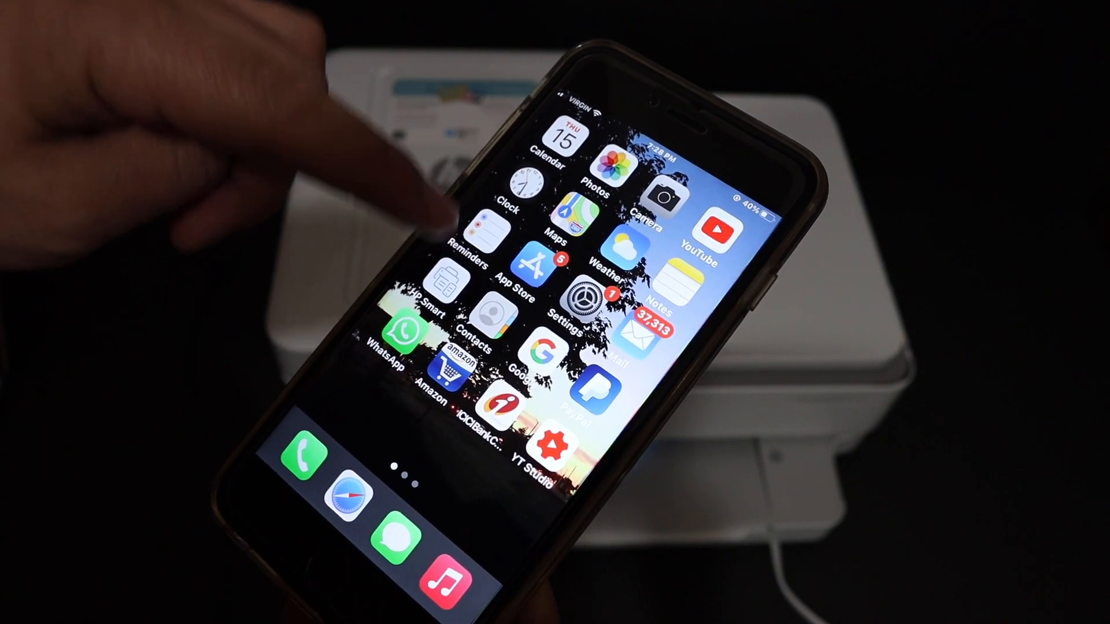
Launch HP Smart and start adding a printer to see the detected HP 6400 series.
{"action": "left_click", "coordinate": [430, 290]}
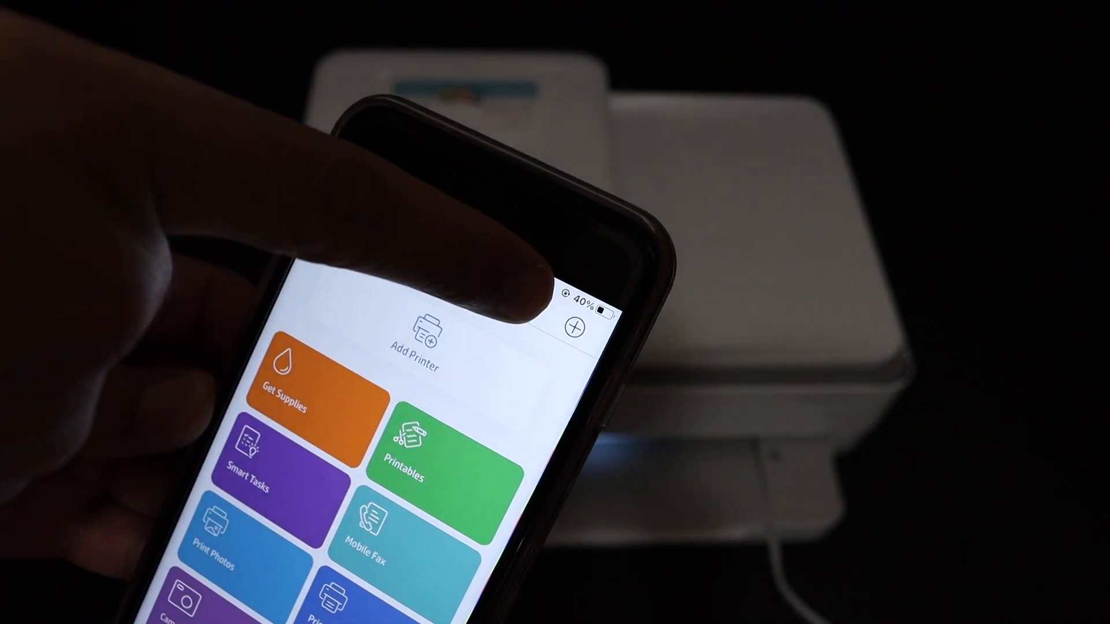
{"action": "left_click", "coordinate": [418, 339]}
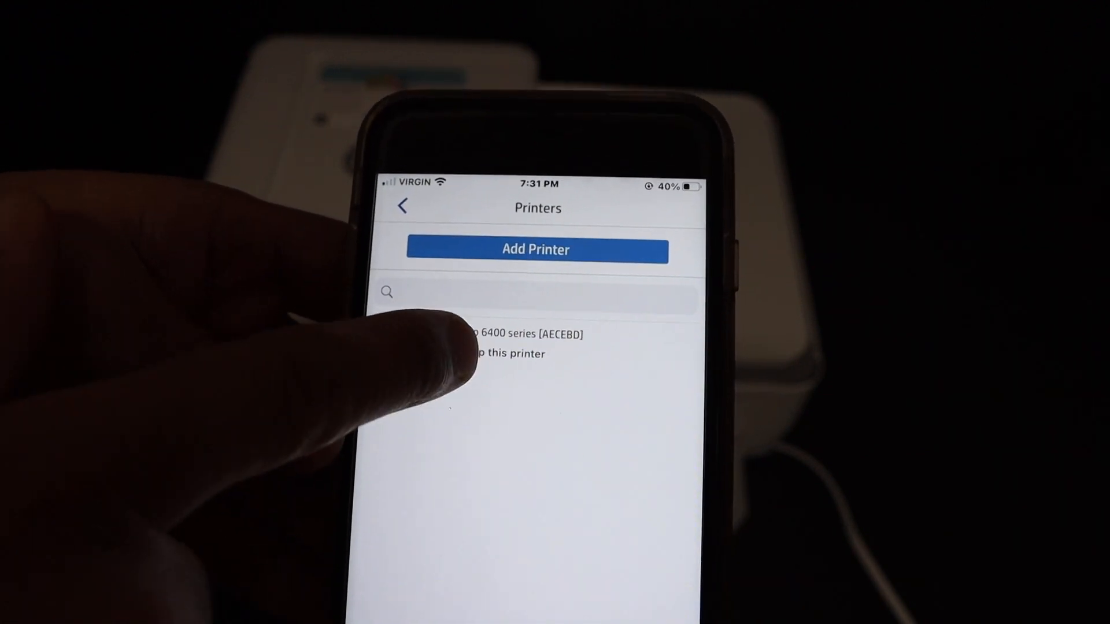
Set up the HP ENVY Pro 6400 and agree to join it to the home Wi-Fi automatically.
{"action": "left_click", "coordinate": [516, 343]}
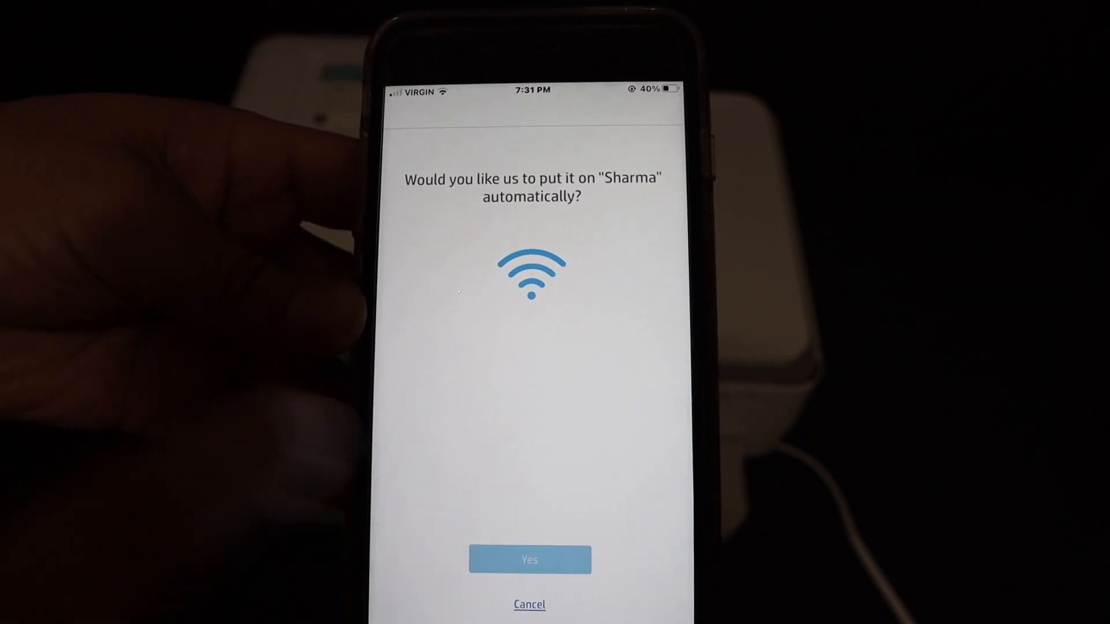
{"action": "left_click", "coordinate": [529, 559]}
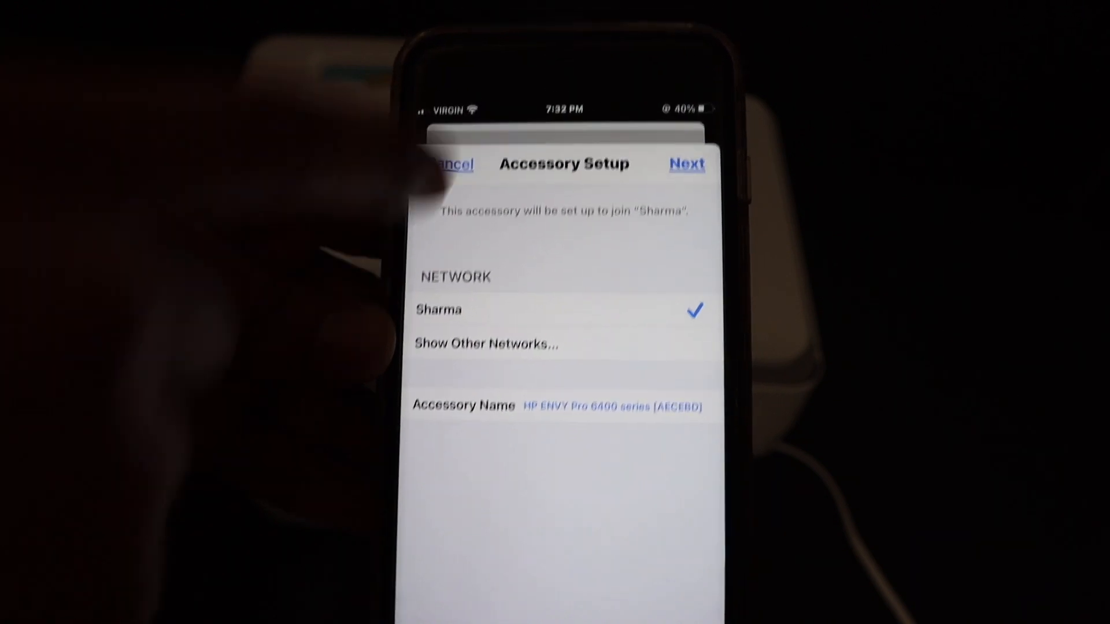
Join the HP ENVY Pro 6400 to the selected home Wi-Fi network.
{"action": "left_click", "coordinate": [686, 163]}
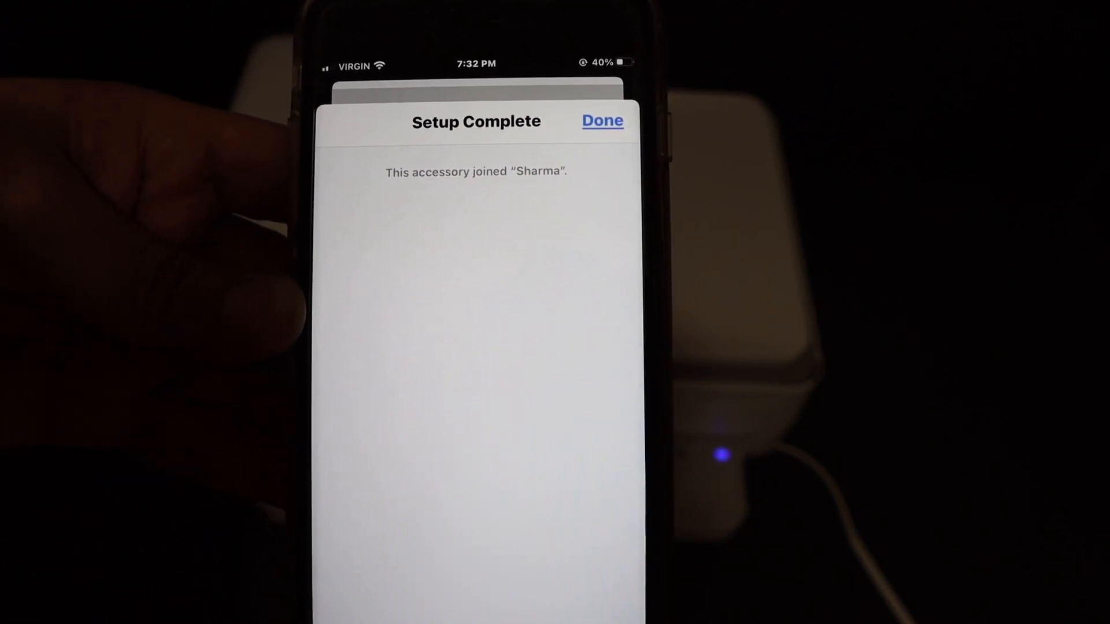
Dismiss the Setup Complete sheet to reach the connected printing services notice.
{"action": "left_click", "coordinate": [601, 120]}
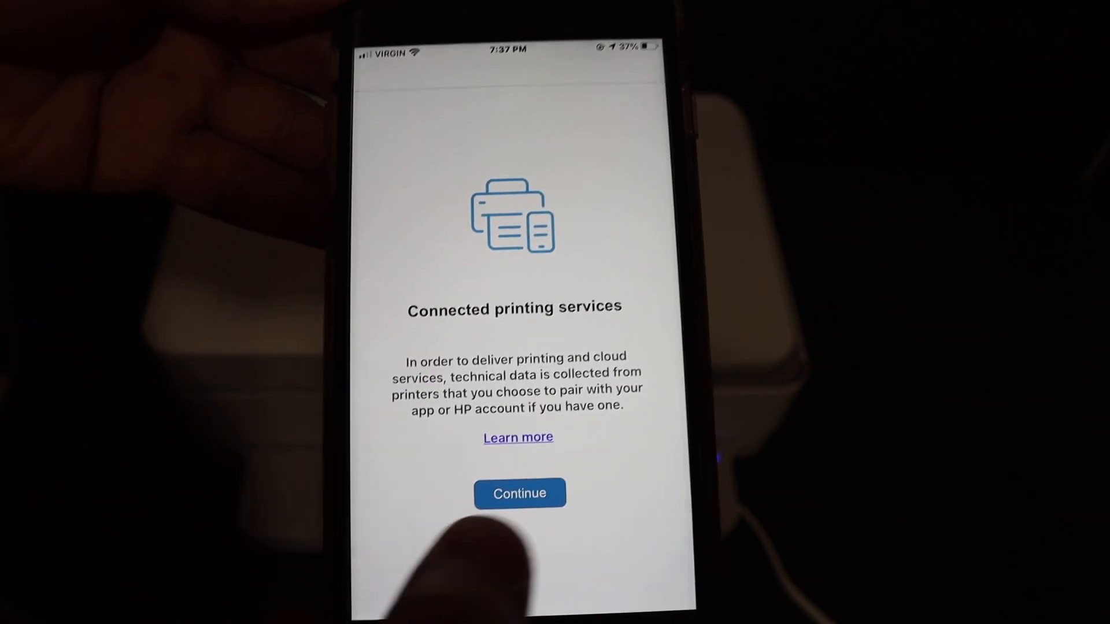
Accept the services notice, skip HP account activation and skip the test page.
{"action": "left_click", "coordinate": [519, 493]}
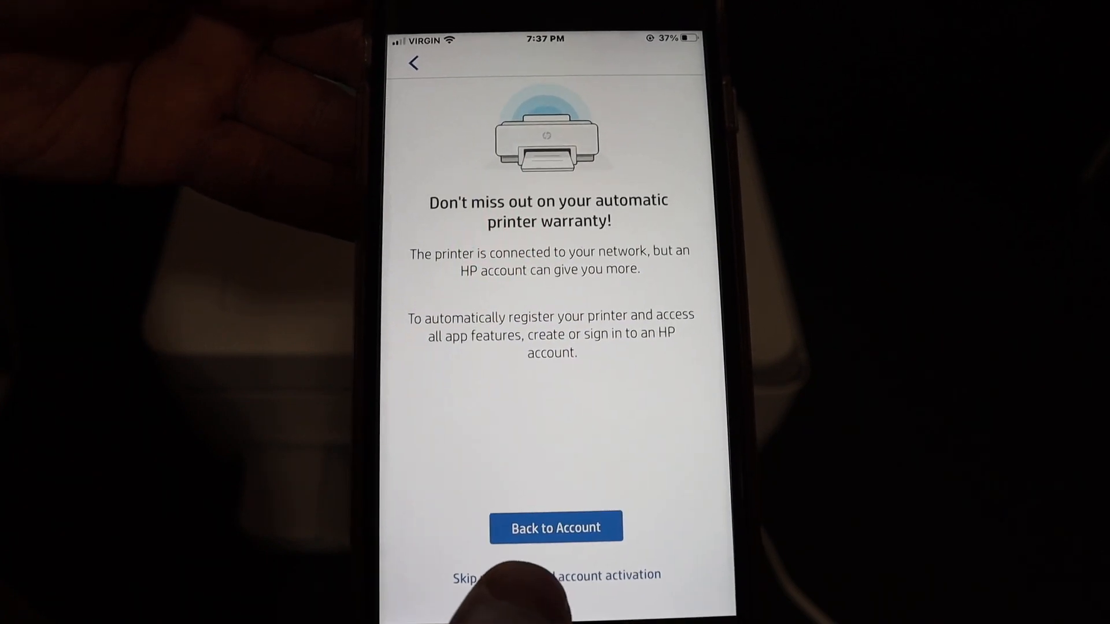
{"action": "left_click", "coordinate": [556, 575]}
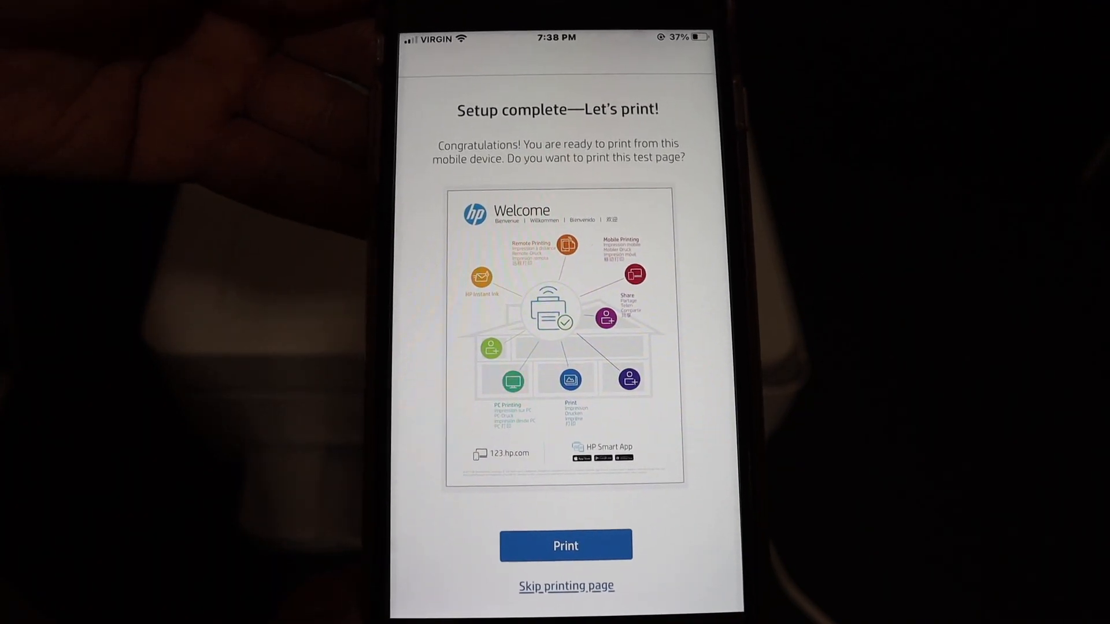
{"action": "left_click", "coordinate": [565, 544]}
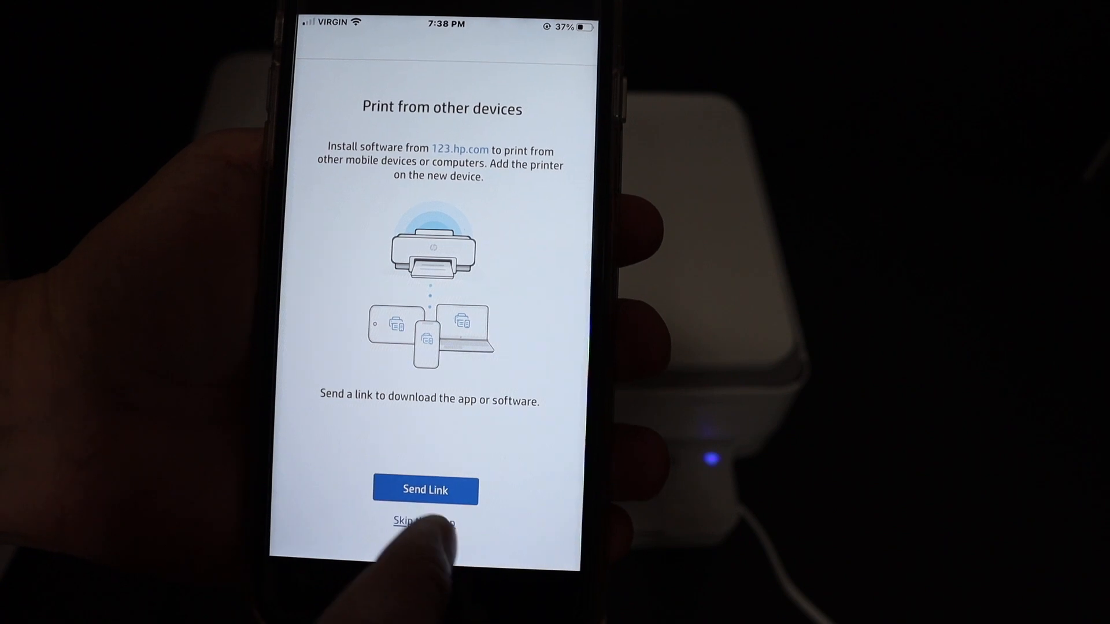
Skip printing from other devices and finish with All Done so the printer is added.
{"action": "left_click", "coordinate": [424, 522]}
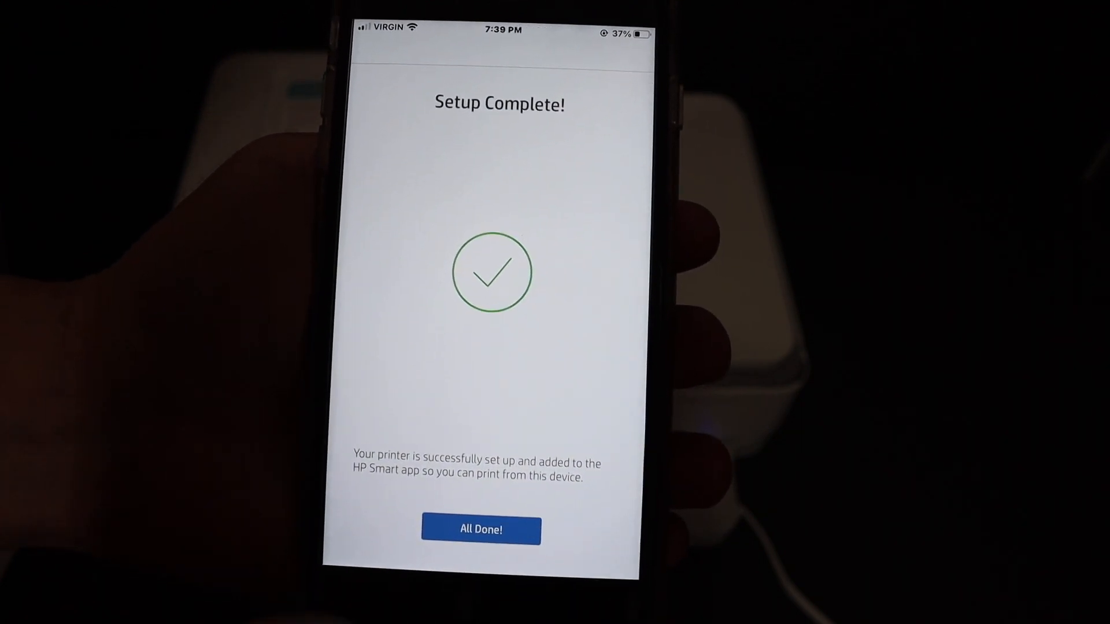
{"action": "left_click", "coordinate": [481, 529]}
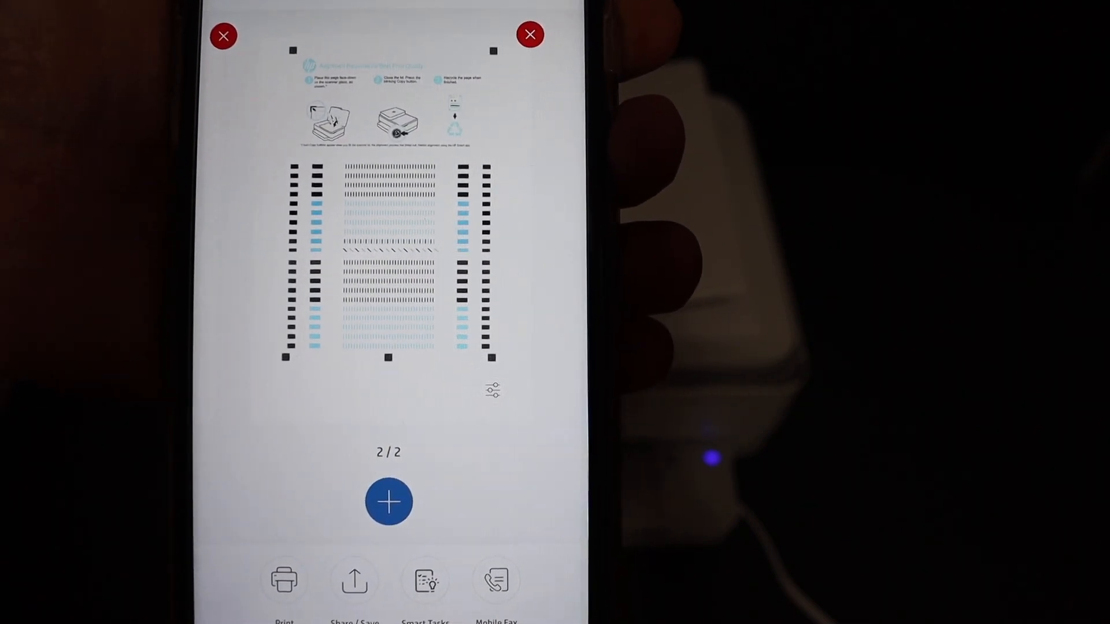
Bring up Share / Save for the two-page scan, showing file name, PDF format and actual size.
{"action": "left_click", "coordinate": [353, 581]}
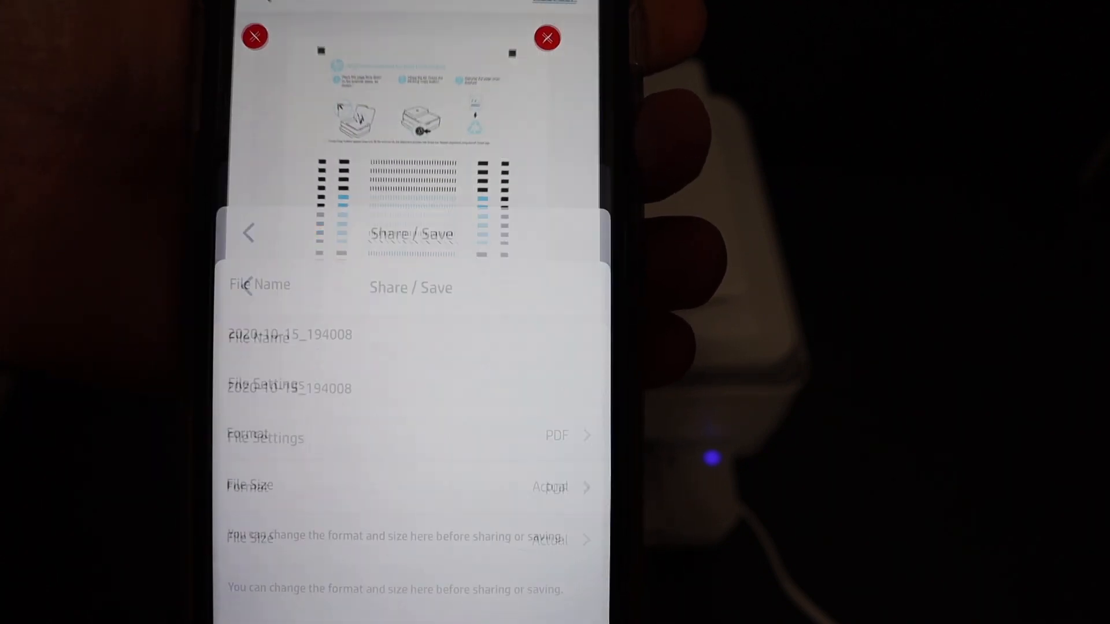